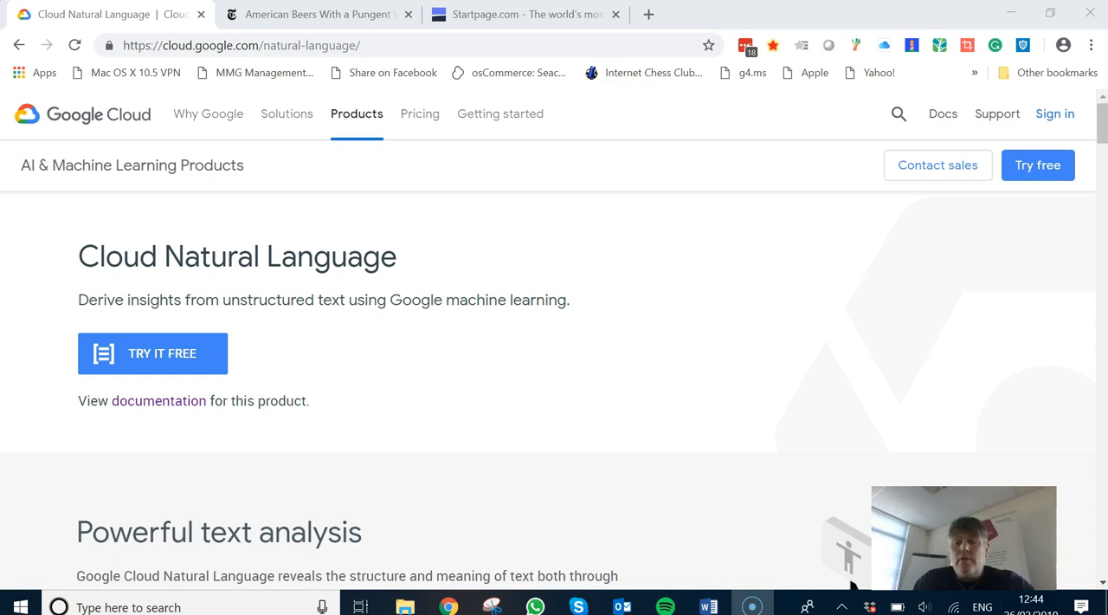
{"action": "mouse_move", "coordinate": [374, 383]}
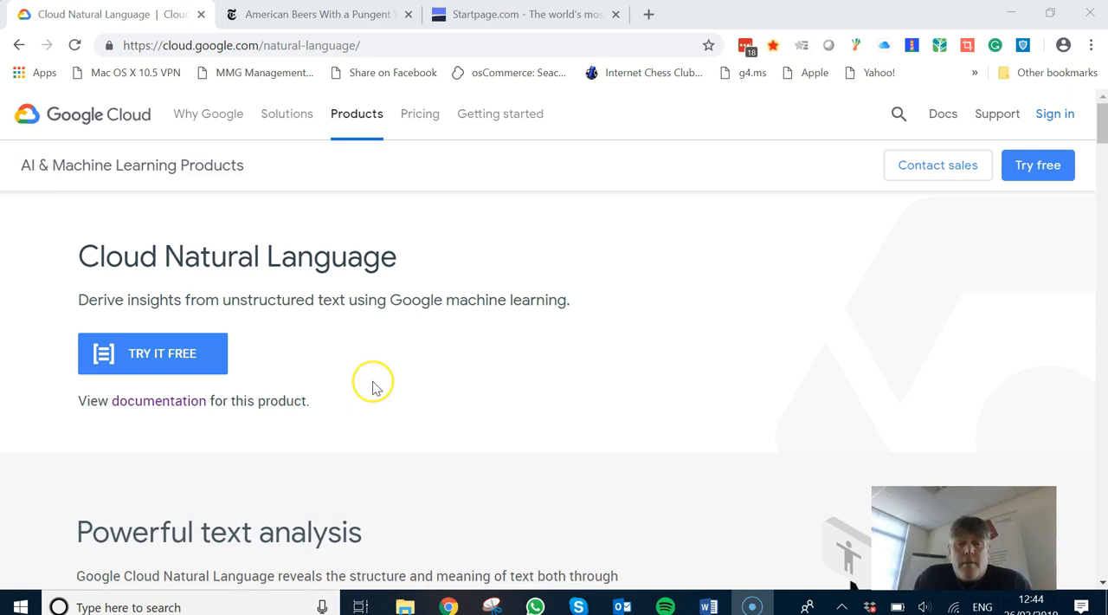
Scroll down to the Try the API box showing the sample Android phones text.
{"action": "scroll", "scroll_direction": "down", "scroll_amount": 3}
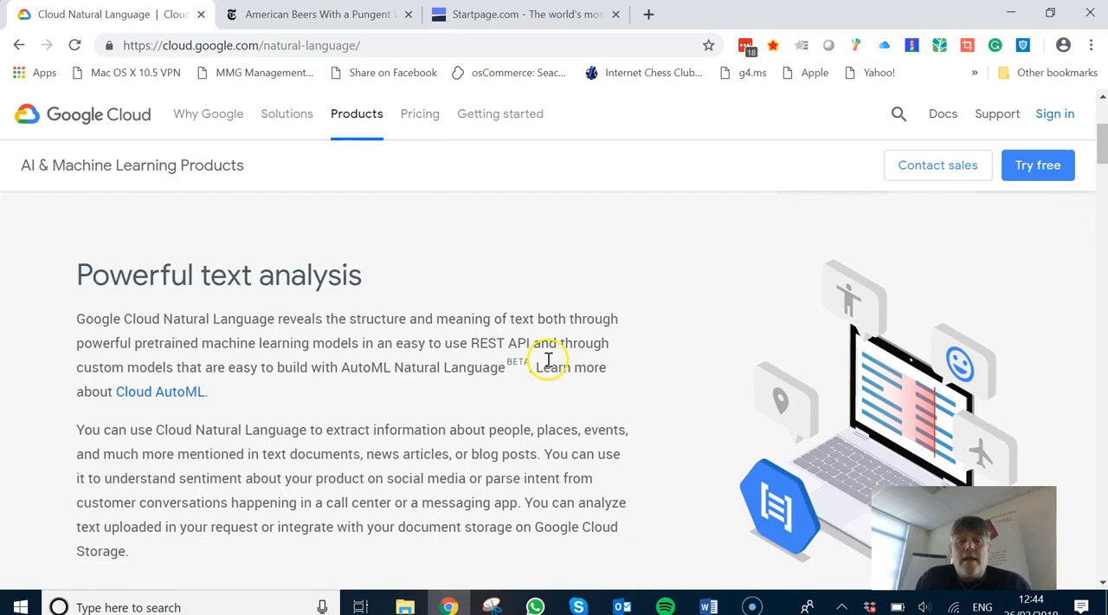
{"action": "scroll", "scroll_direction": "down", "scroll_amount": 3}
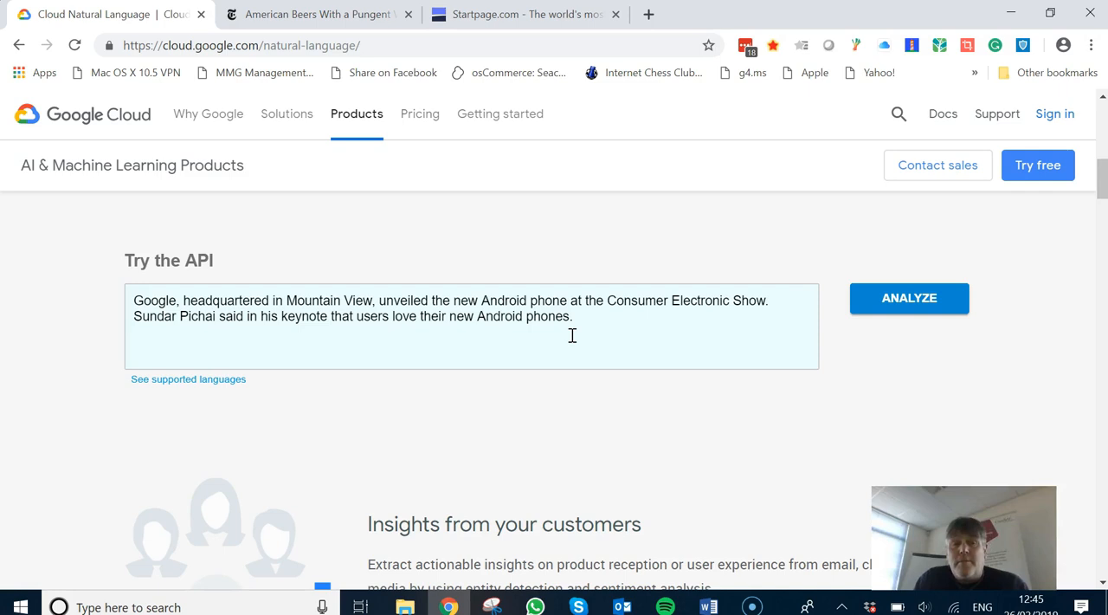
{"action": "mouse_move", "coordinate": [290, 15]}
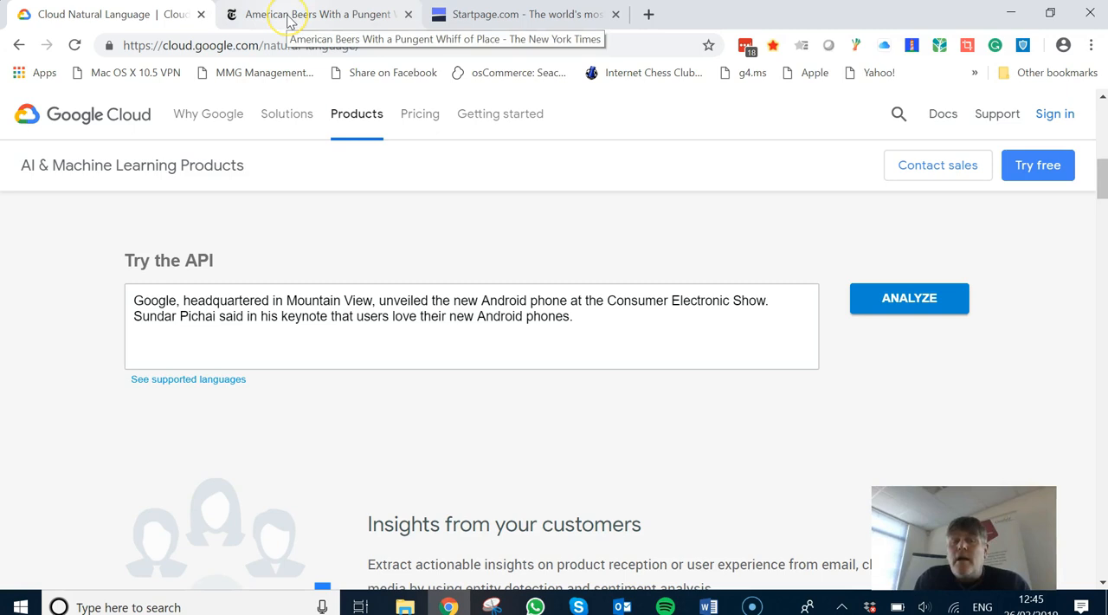
Switch to the NYT 'American Beers With a Pungent Whiff of Place' article and scroll through it.
{"action": "left_click", "coordinate": [311, 14]}
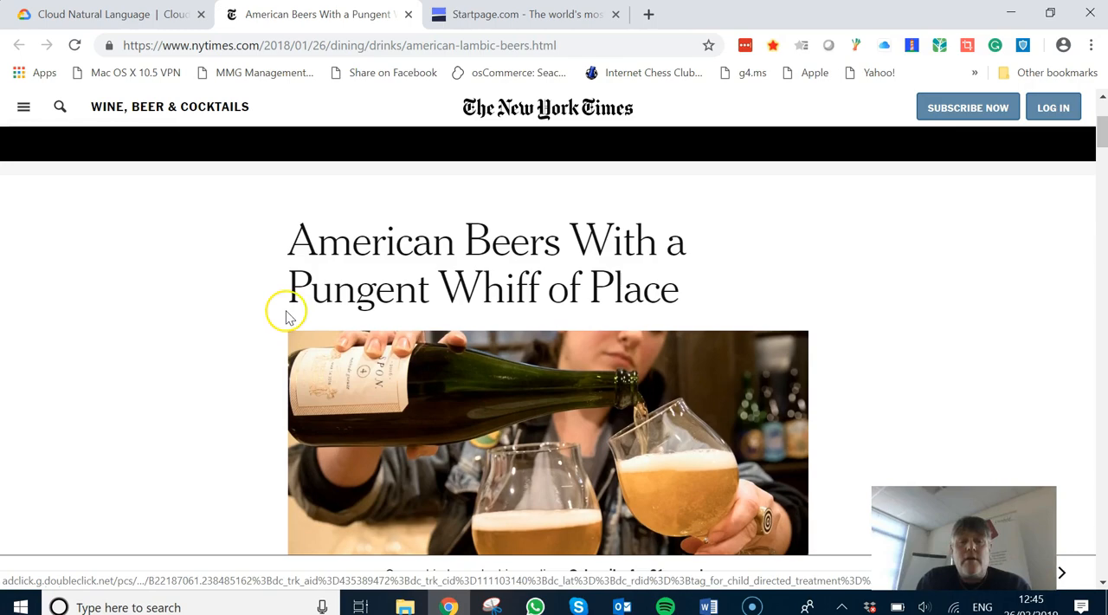
{"action": "scroll", "scroll_direction": "down", "scroll_amount": 3}
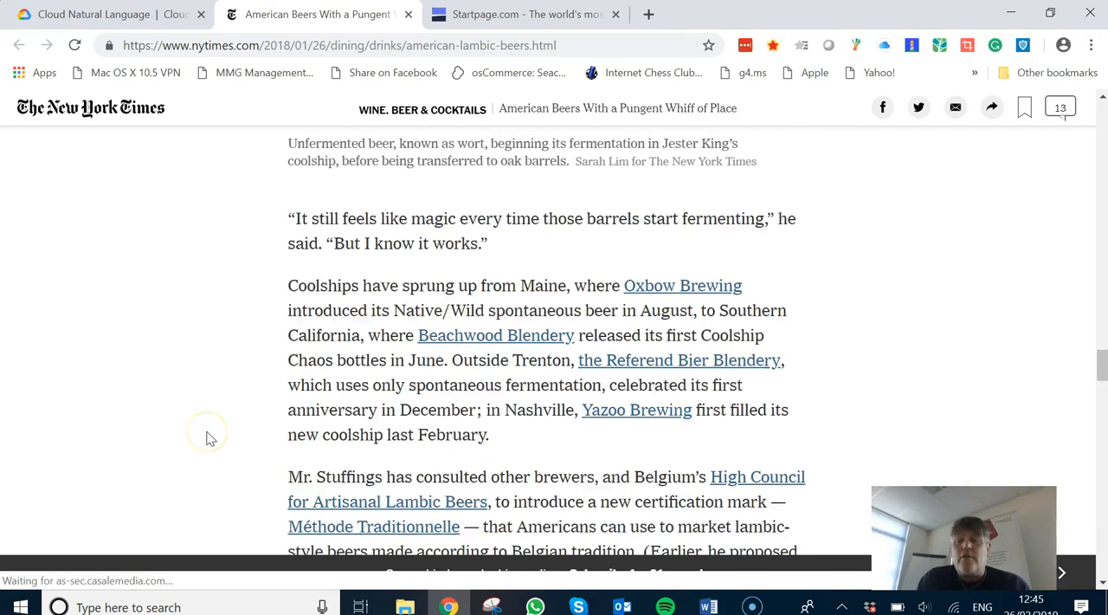
{"action": "scroll", "scroll_direction": "down", "scroll_amount": 3}
{"action": "type", "text": "nor"}
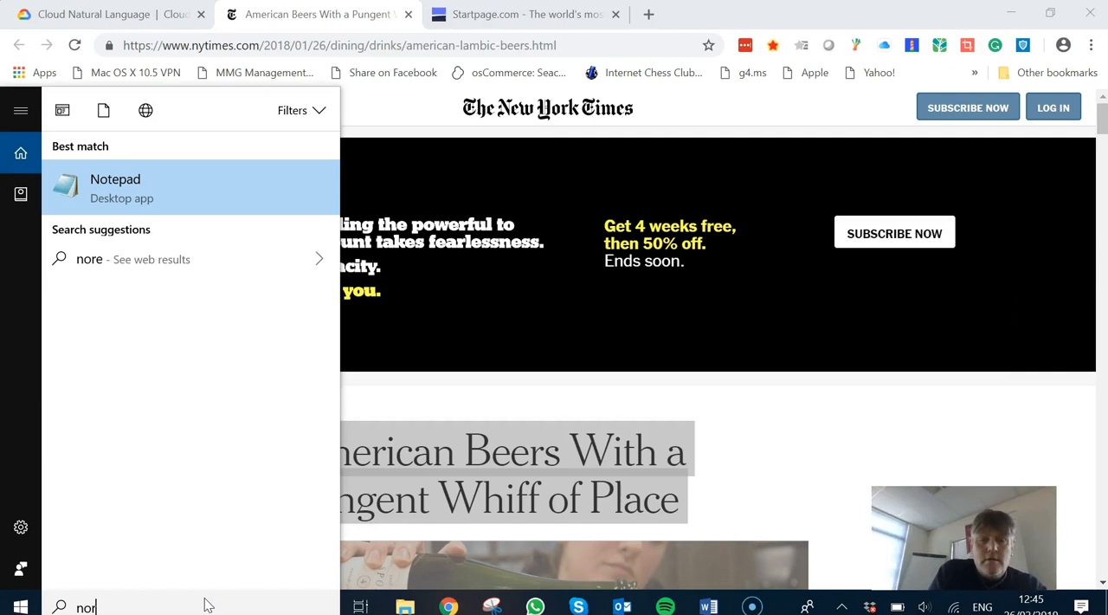
Paste the NYT article into Notepad and use the Edit menu to copy it back.
{"action": "left_click", "coordinate": [116, 188]}
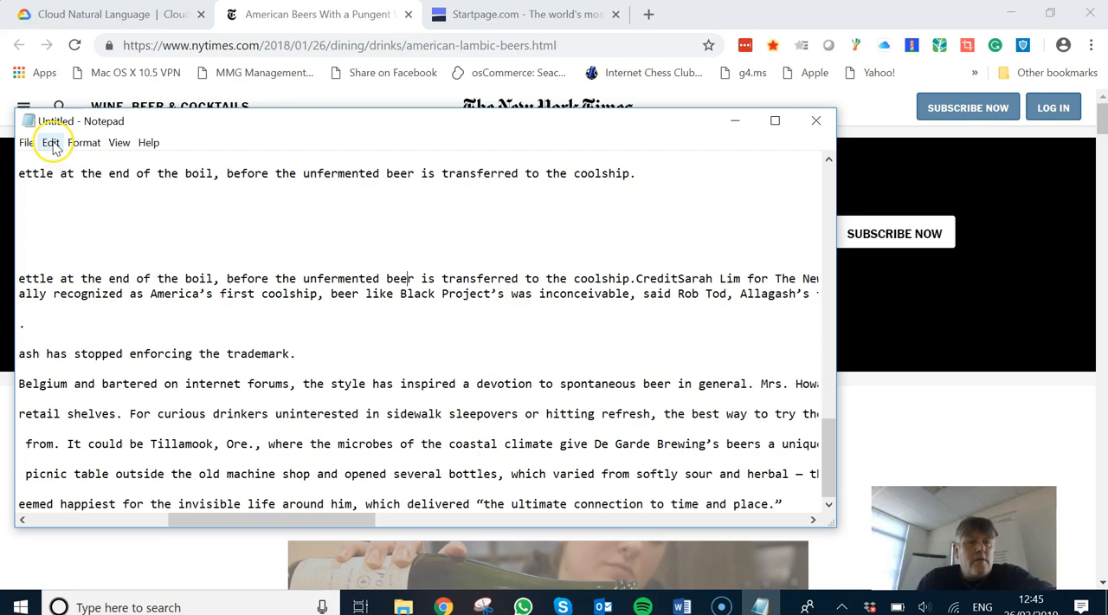
{"action": "left_click", "coordinate": [50, 142]}
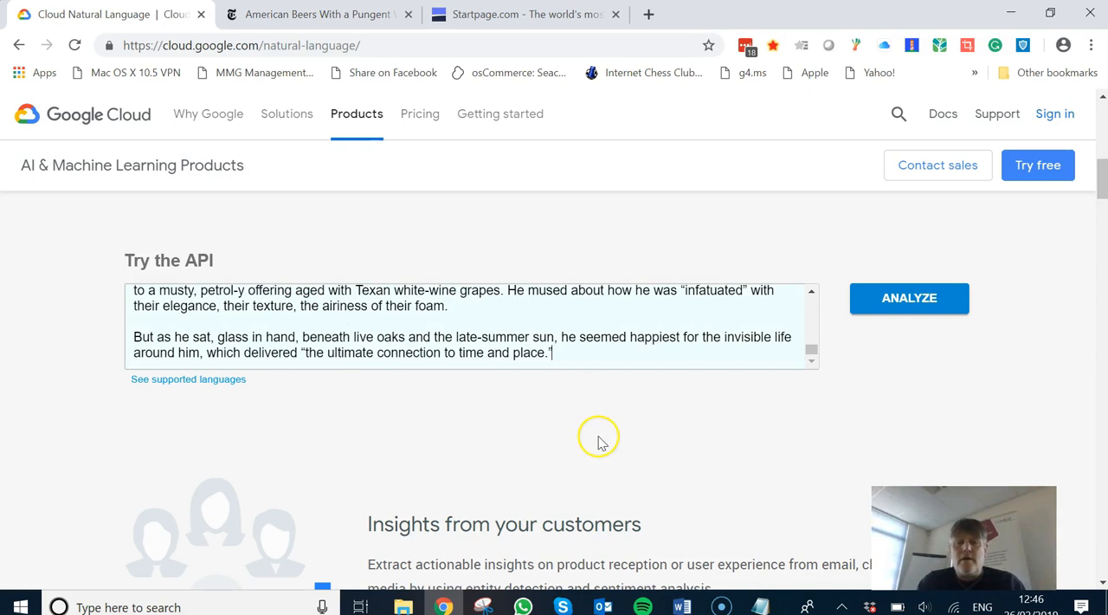
Analyze the NYT article and view sentiment: document score 0.1, magnitude 22.3.
{"action": "left_click", "coordinate": [909, 298]}
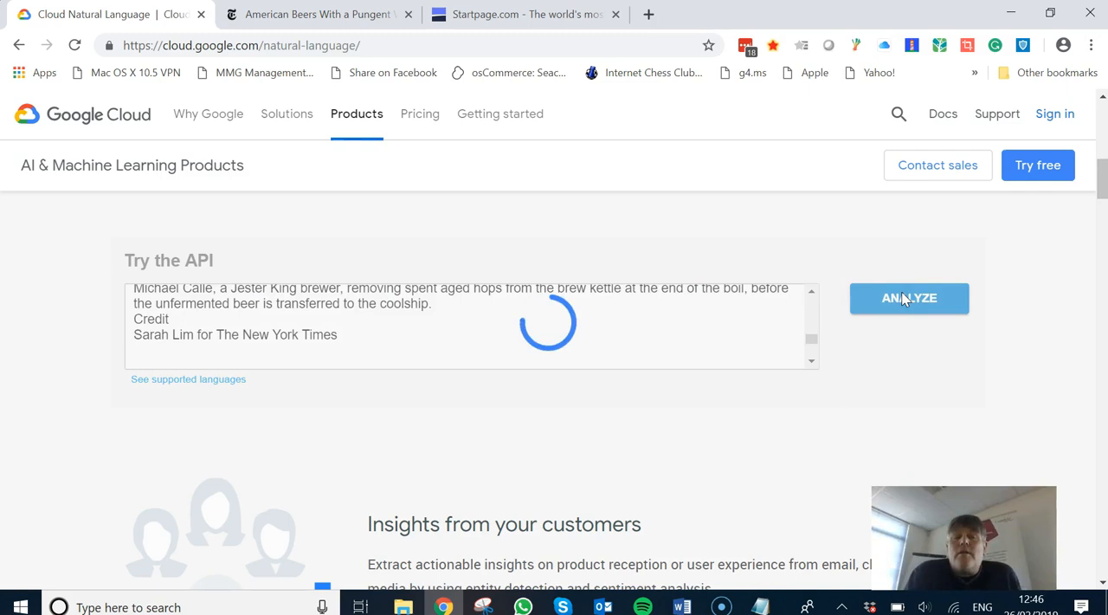
{"action": "left_click", "coordinate": [909, 297]}
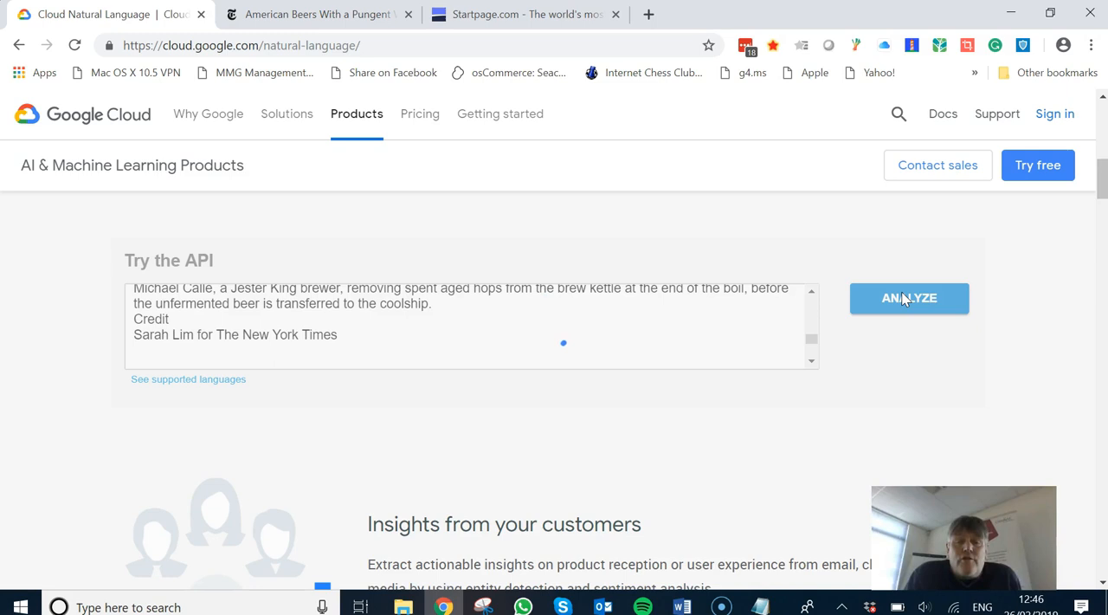
{"action": "left_click", "coordinate": [909, 298]}
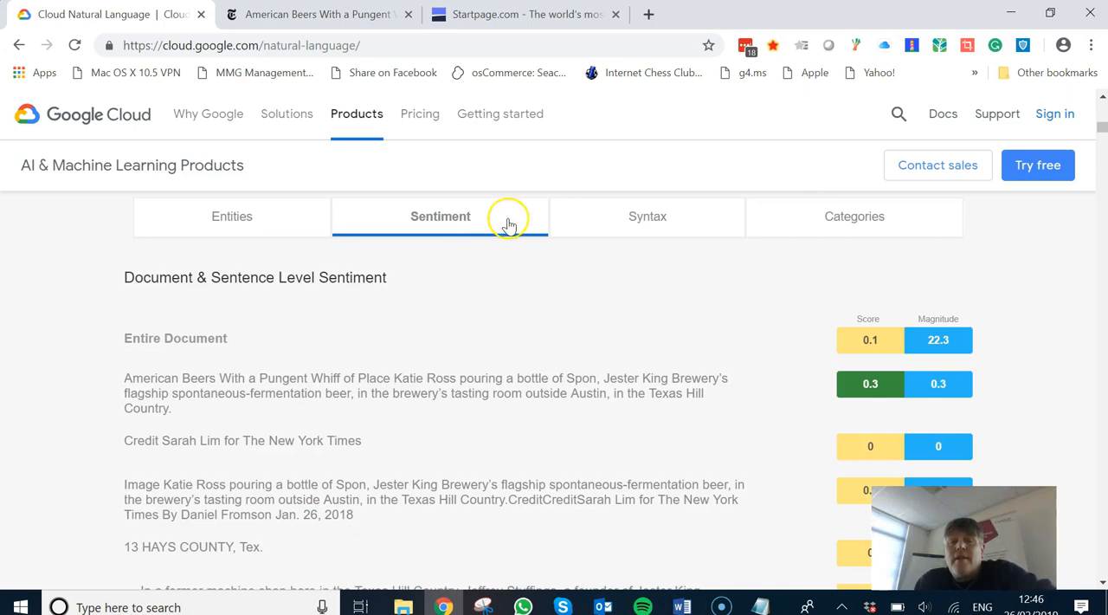
Check the Alcoholic Beverages category (0.98), then scroll the entities led by Stuffings at 0.10.
{"action": "left_click", "coordinate": [851, 215]}
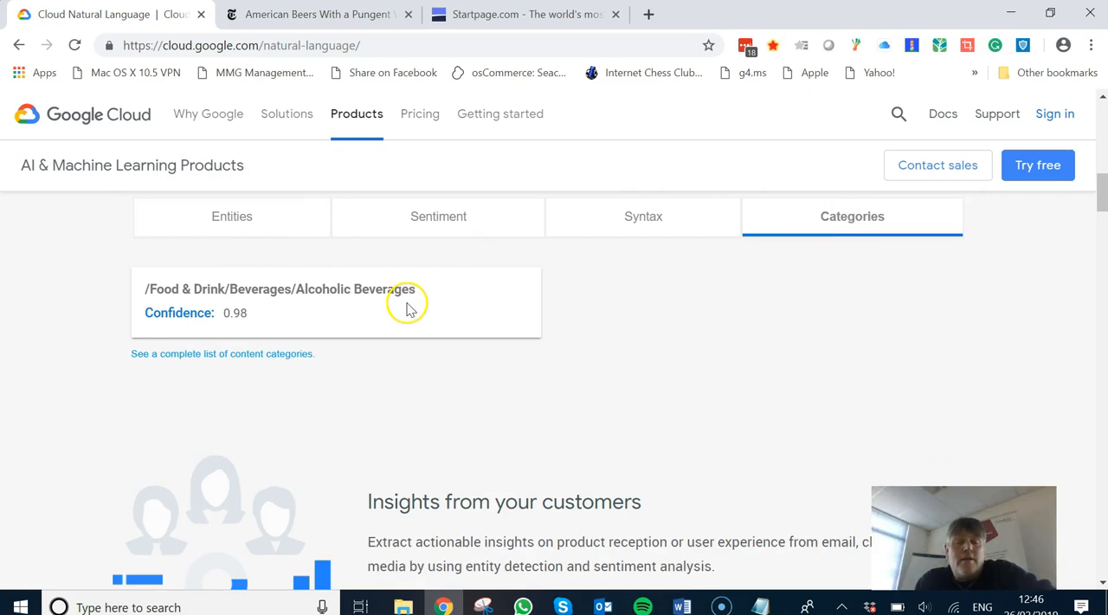
{"action": "left_click", "coordinate": [234, 216]}
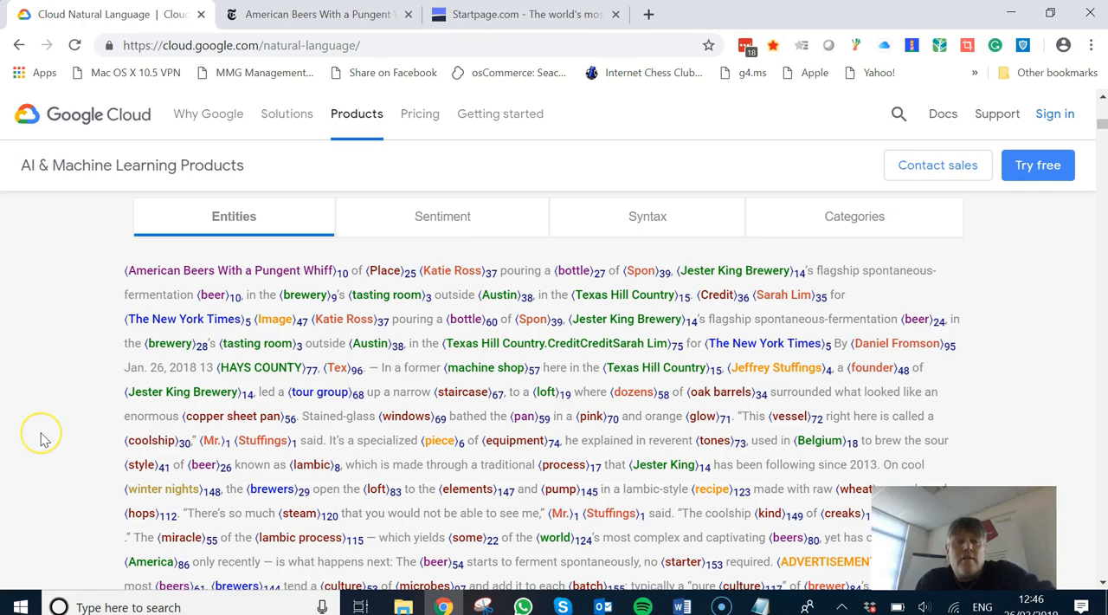
{"action": "scroll", "scroll_direction": "down", "scroll_amount": 3}
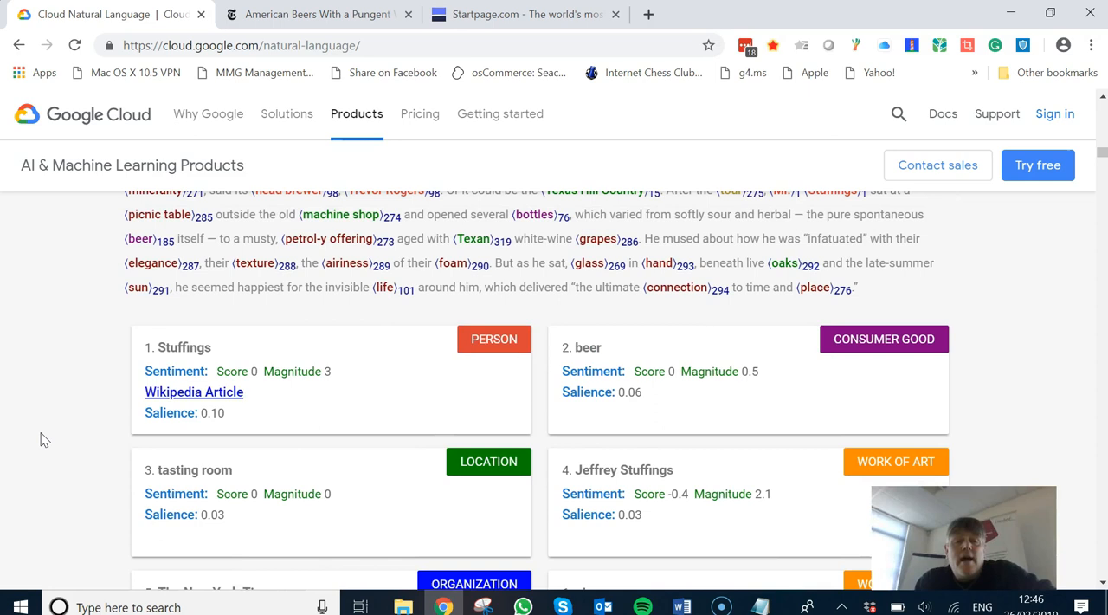
{"action": "scroll", "scroll_direction": "down", "scroll_amount": 3}
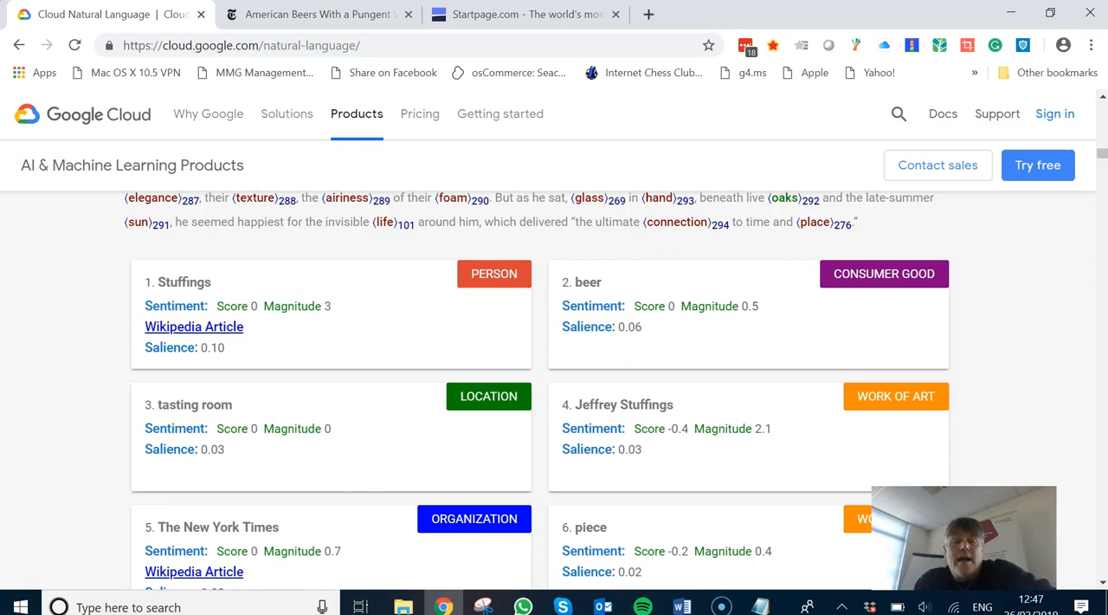
{"action": "scroll", "scroll_direction": "down", "scroll_amount": 3}
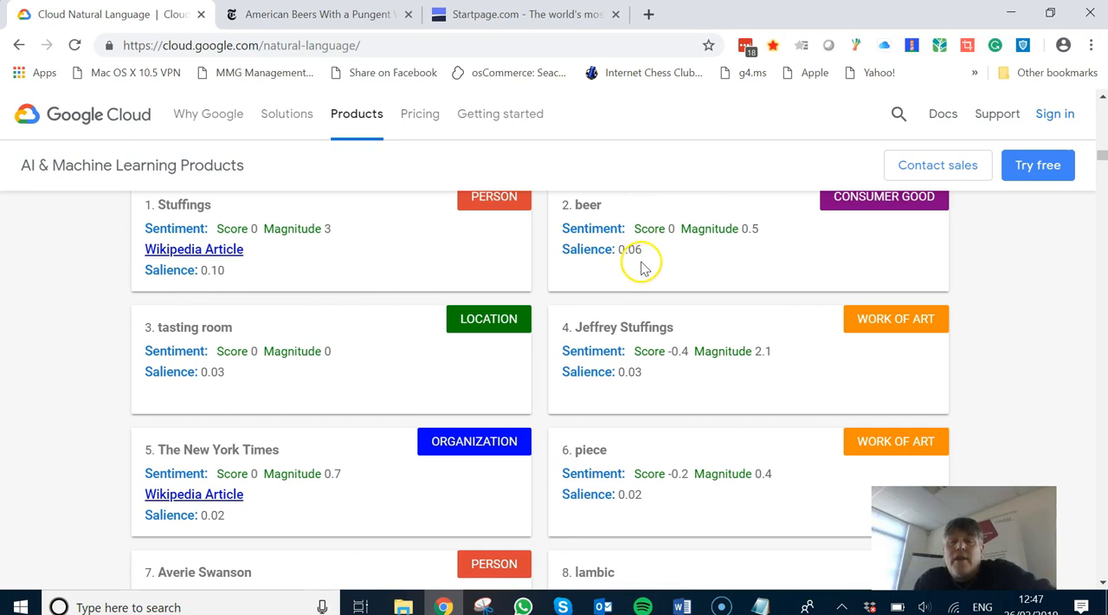
{"action": "scroll", "scroll_direction": "down", "scroll_amount": 3}
{"action": "type", "text": "lambic beer"}
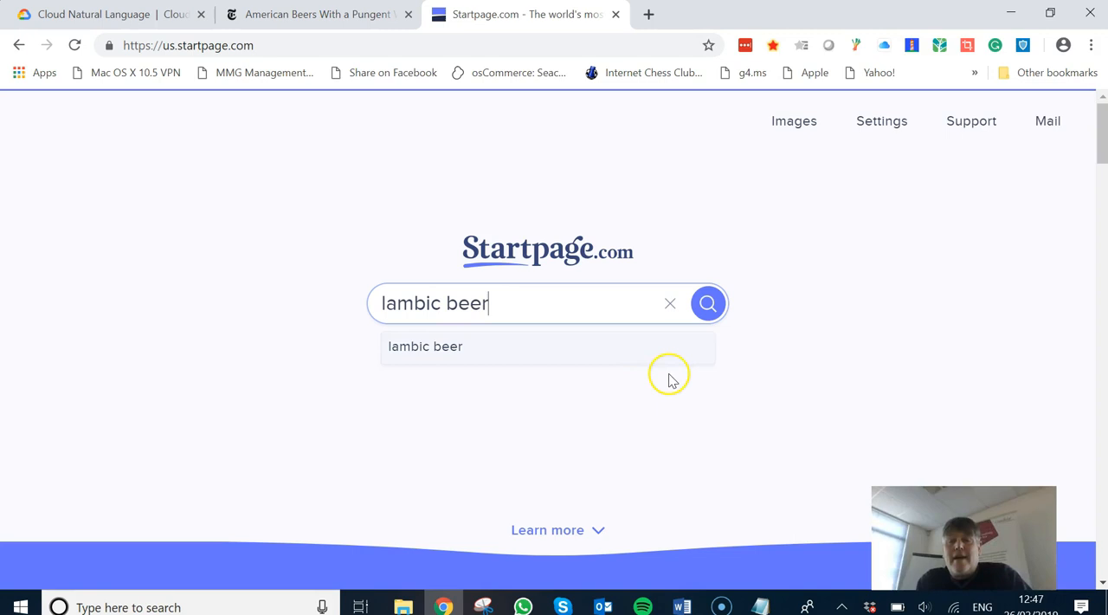
Search Startpage for 'lambic beer' and open the Telegraph's 'What on earth is lambic beer?'.
{"action": "left_click", "coordinate": [708, 303]}
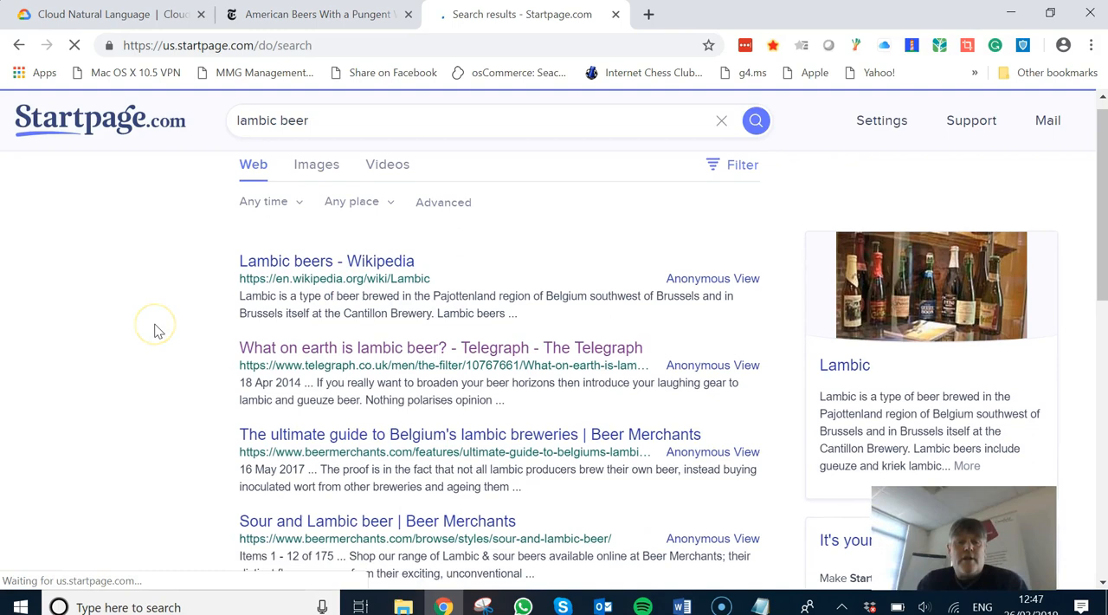
{"action": "left_click", "coordinate": [855, 14]}
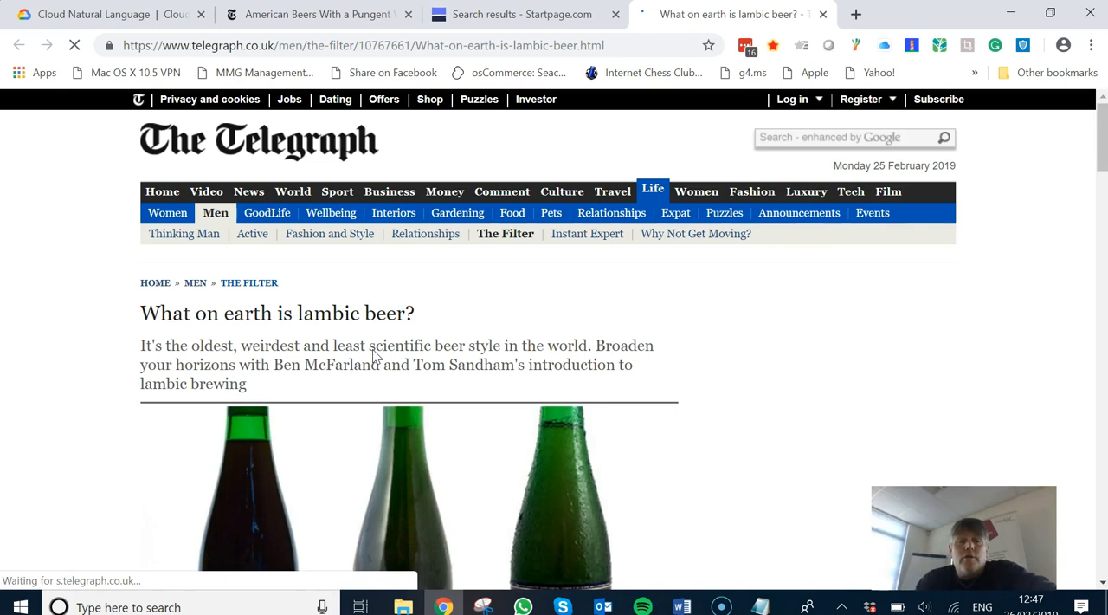
Scroll through the Telegraph lambic beer article and select its body text.
{"action": "scroll", "scroll_direction": "down", "scroll_amount": 3}
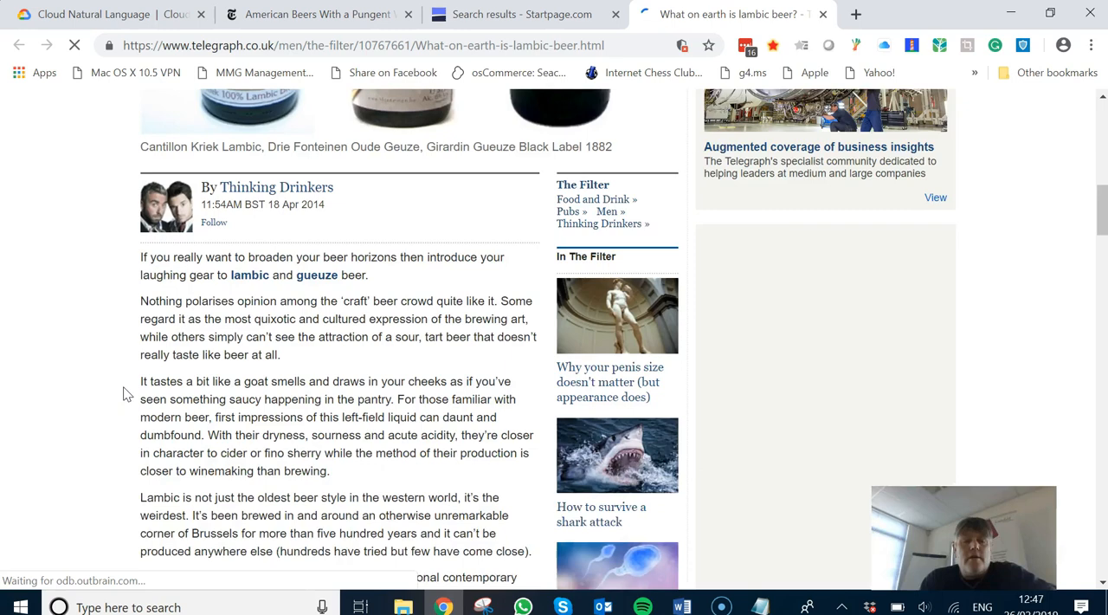
{"action": "scroll", "scroll_direction": "down", "scroll_amount": 3}
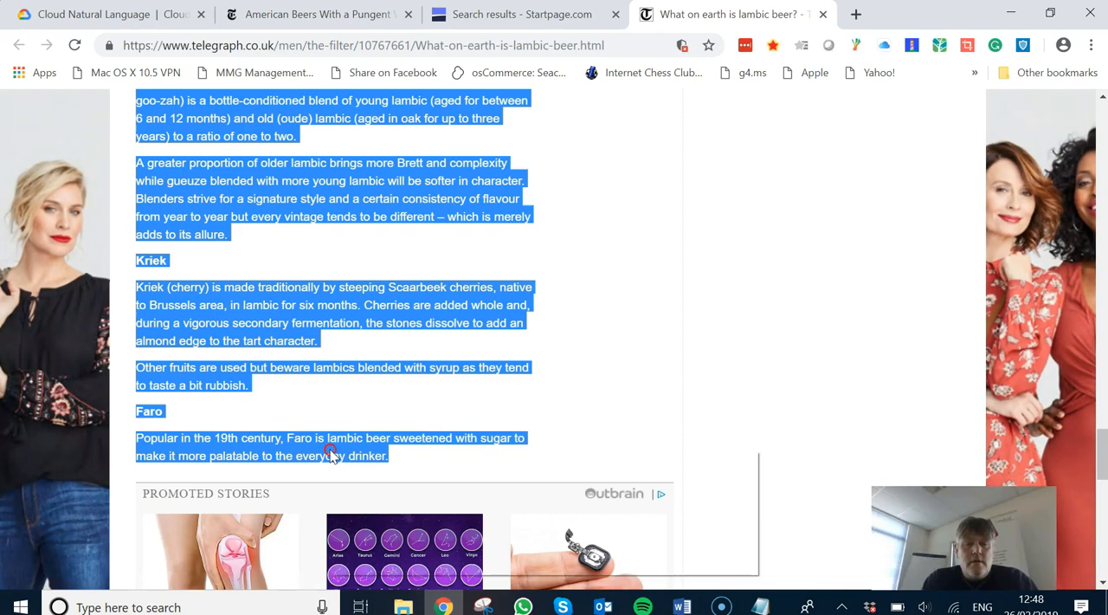
{"action": "left_click", "coordinate": [26, 142]}
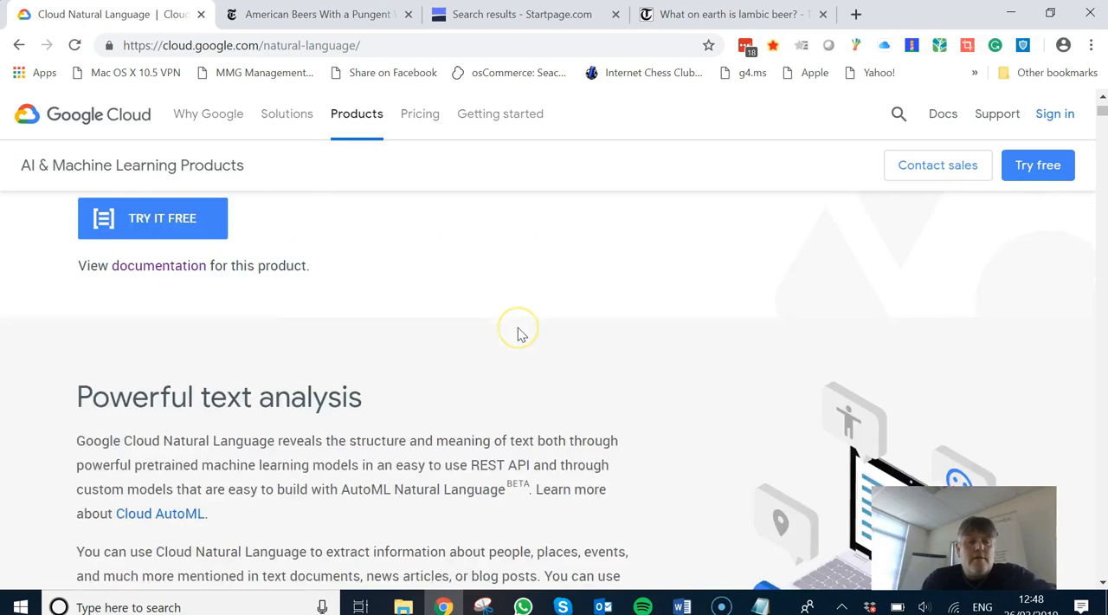
Paste the Telegraph text into Try the API and run ANALYZE.
{"action": "scroll", "scroll_direction": "down", "scroll_amount": 3}
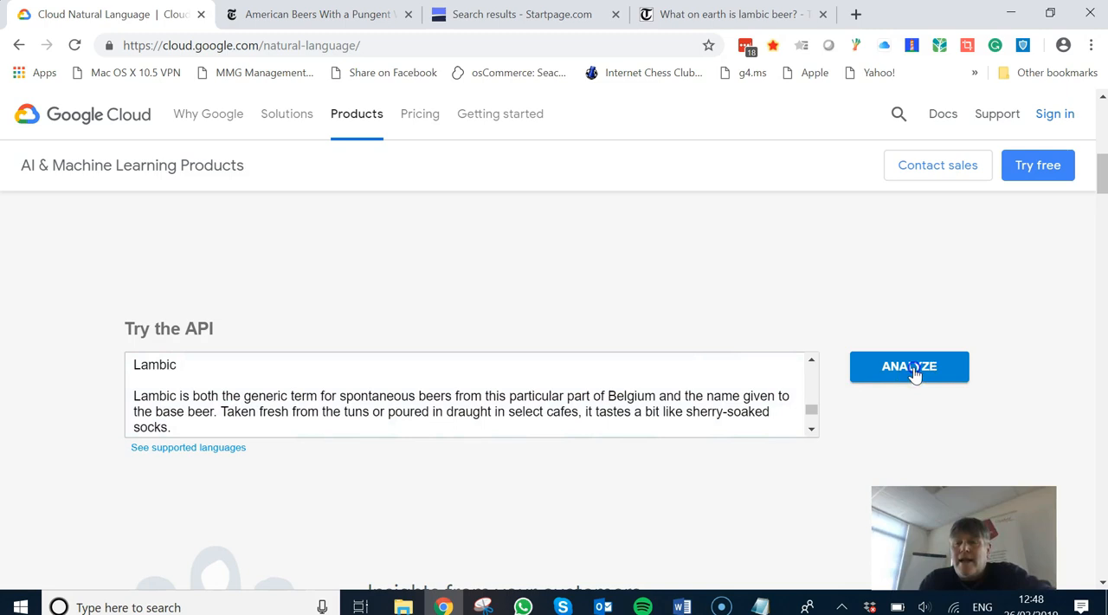
{"action": "left_click", "coordinate": [909, 366]}
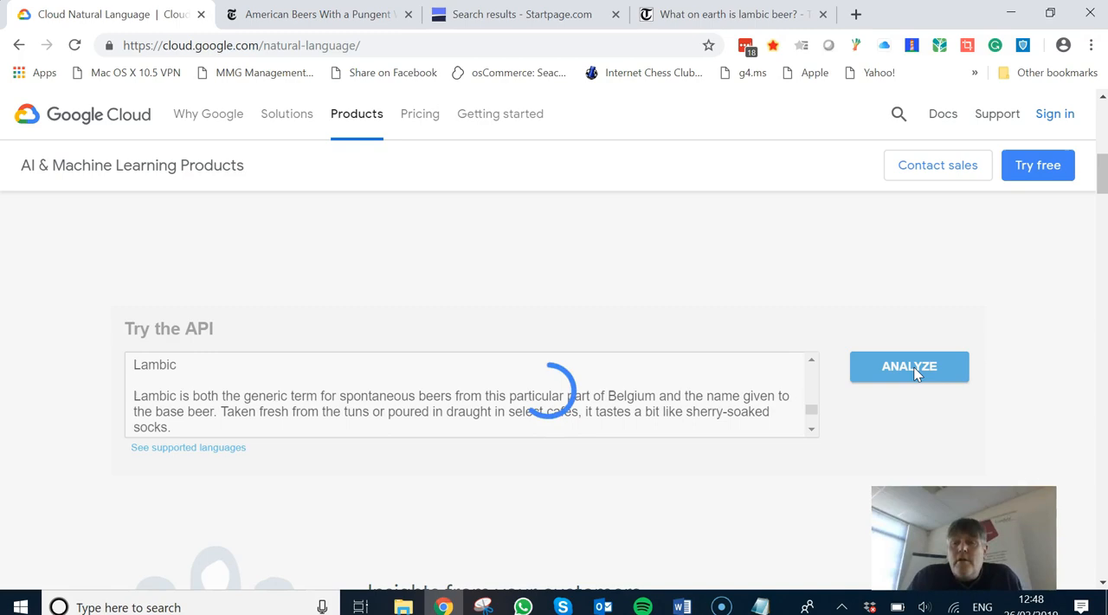
{"action": "left_click", "coordinate": [909, 365]}
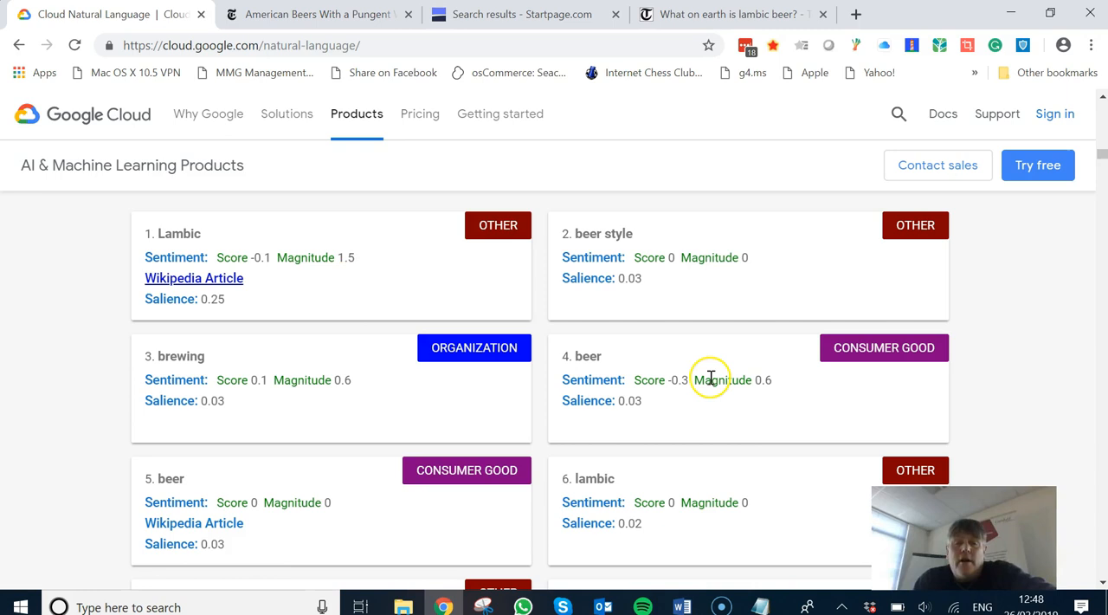
{"action": "mouse_move", "coordinate": [55, 423]}
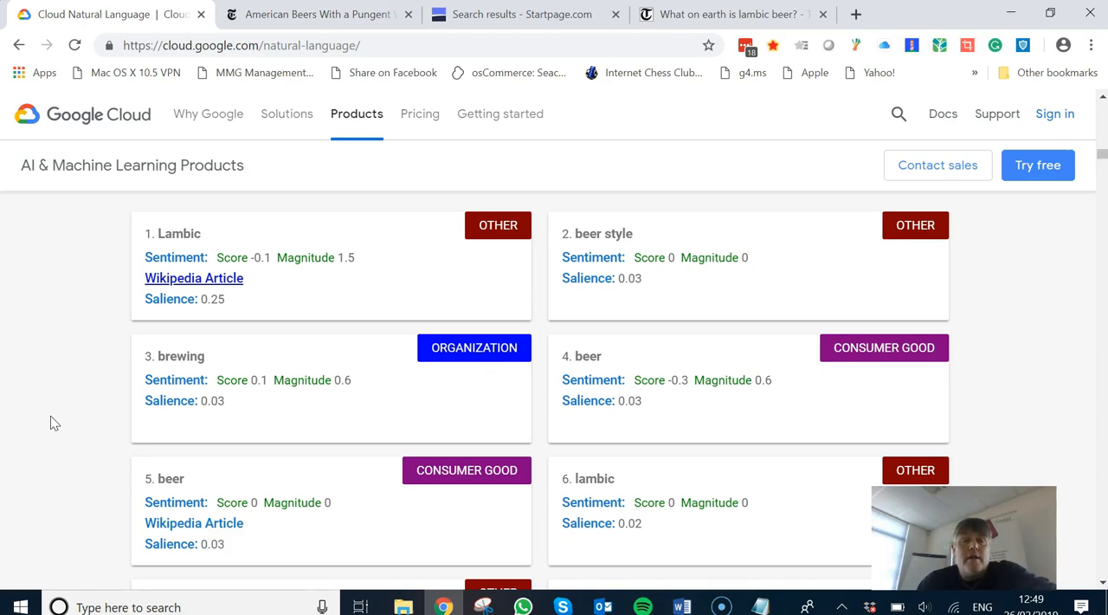
Scroll down to the annotated text marking entities like Cantillon and gueuze.
{"action": "scroll", "scroll_direction": "down", "scroll_amount": 3}
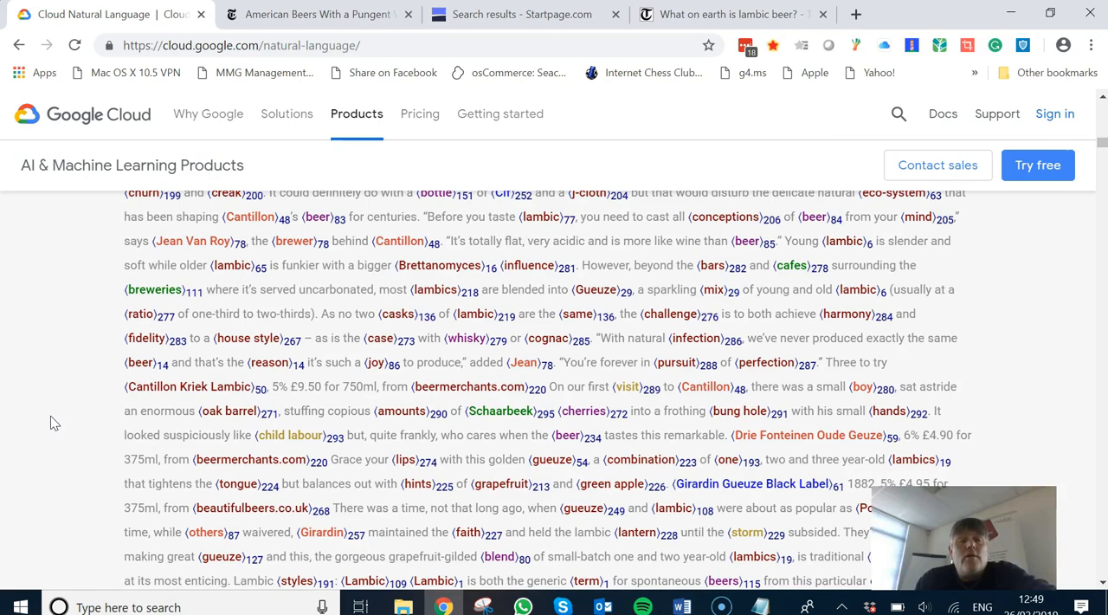